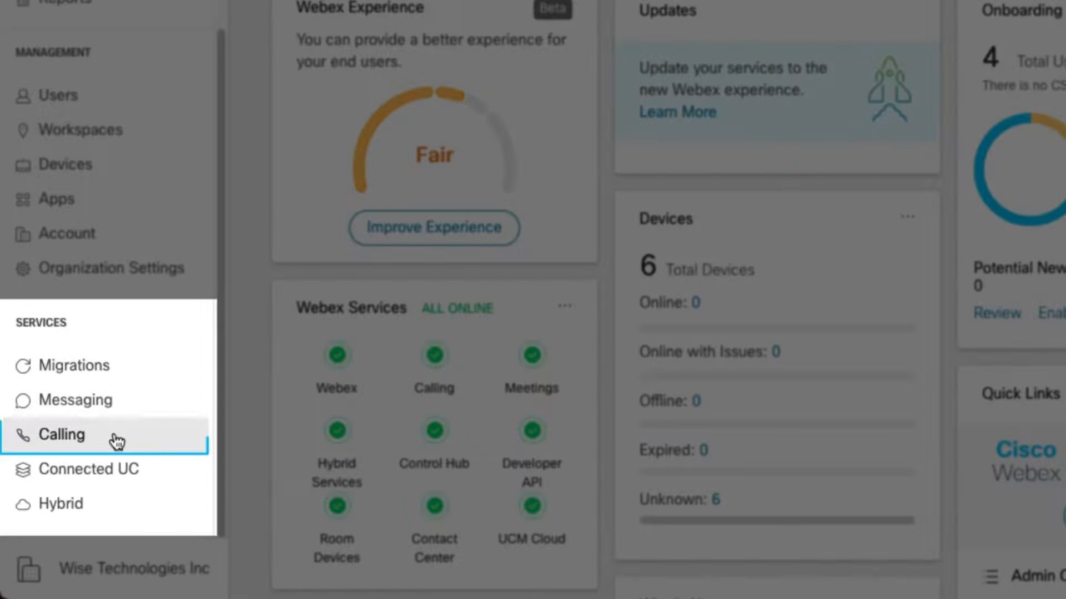
Step: Open Calling features and launch the Create Auto Attendant wizard
{"action": "left_click", "coordinate": [62, 434]}
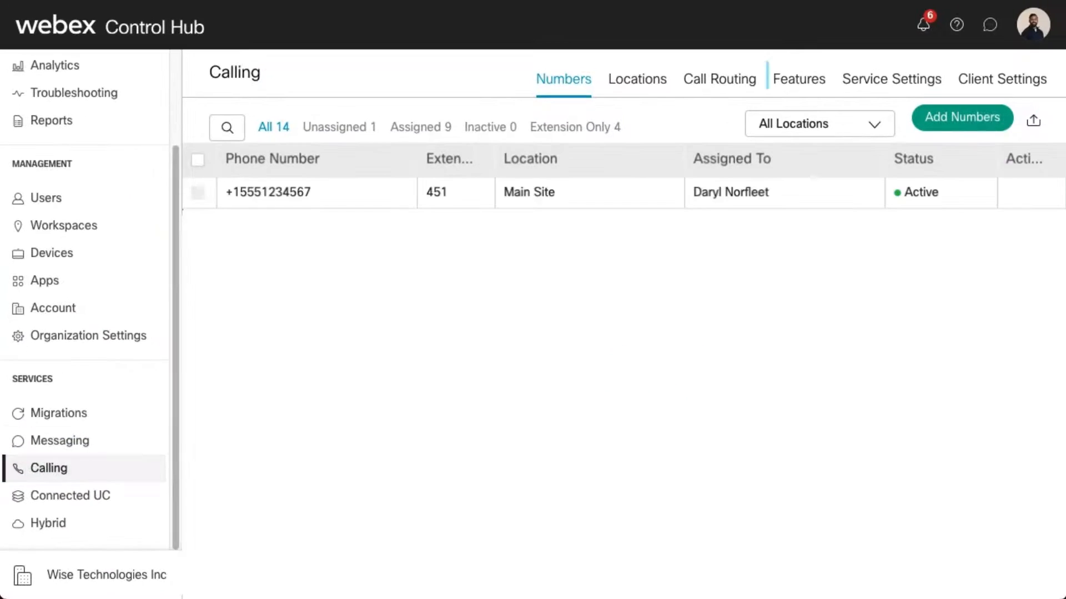
{"action": "left_click", "coordinate": [798, 78]}
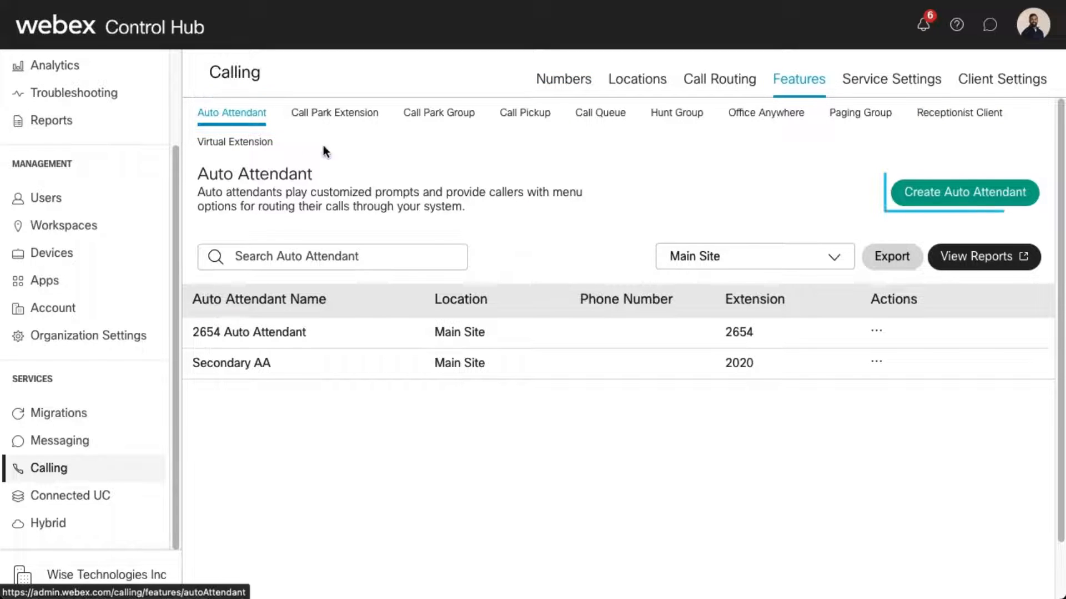
{"action": "left_click", "coordinate": [962, 193]}
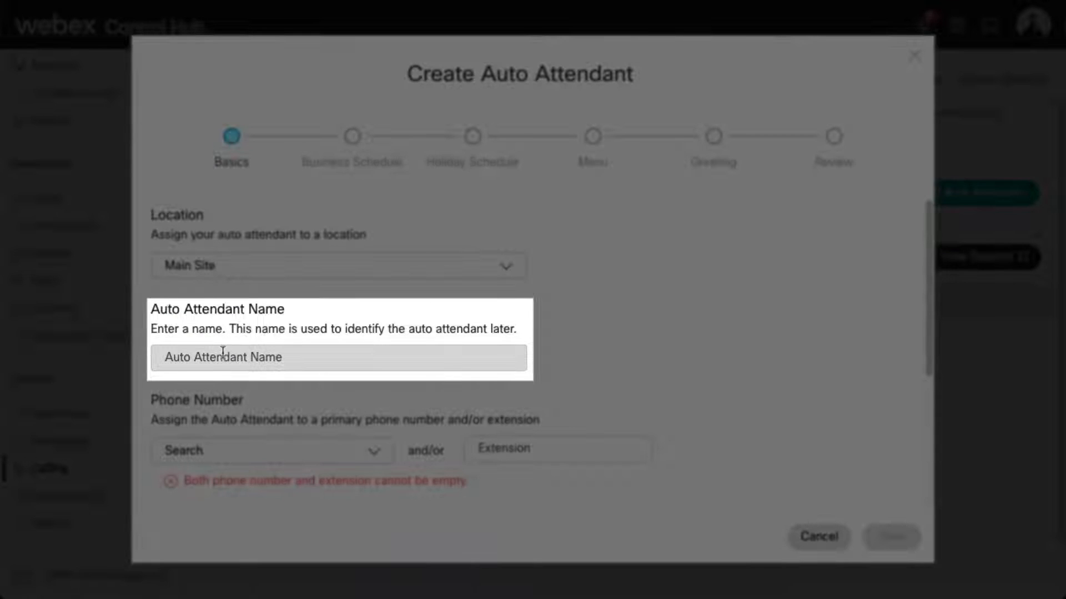
Step: Enter name 'Main Line AA', extension 5959, English language, and caller ID names 'Main' and 'Line'
{"action": "type", "text": "Main Line AA"}
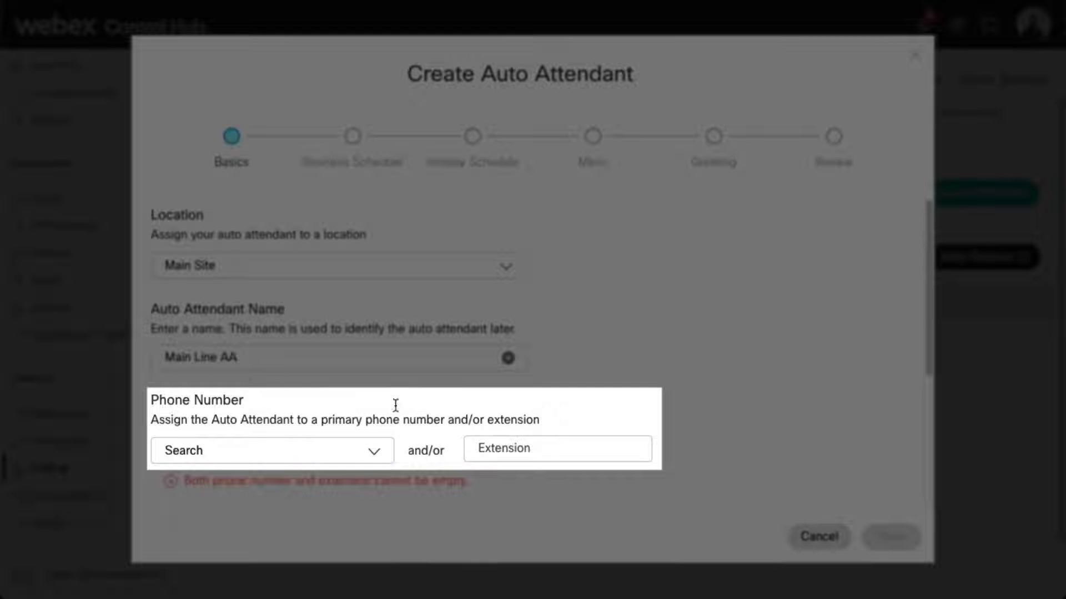
{"action": "type", "text": "5959"}
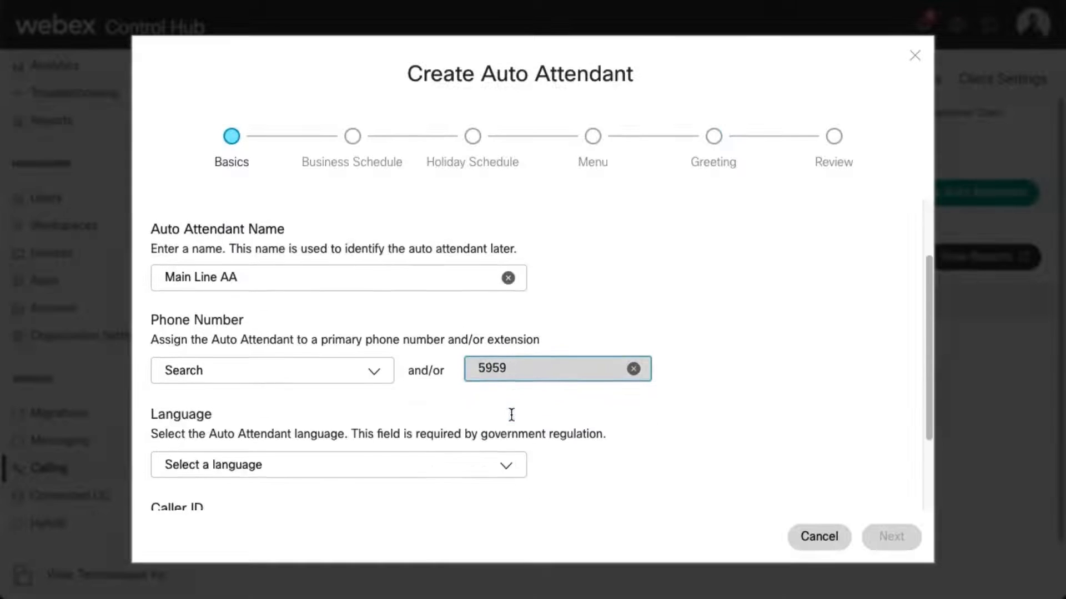
{"action": "left_click", "coordinate": [338, 465]}
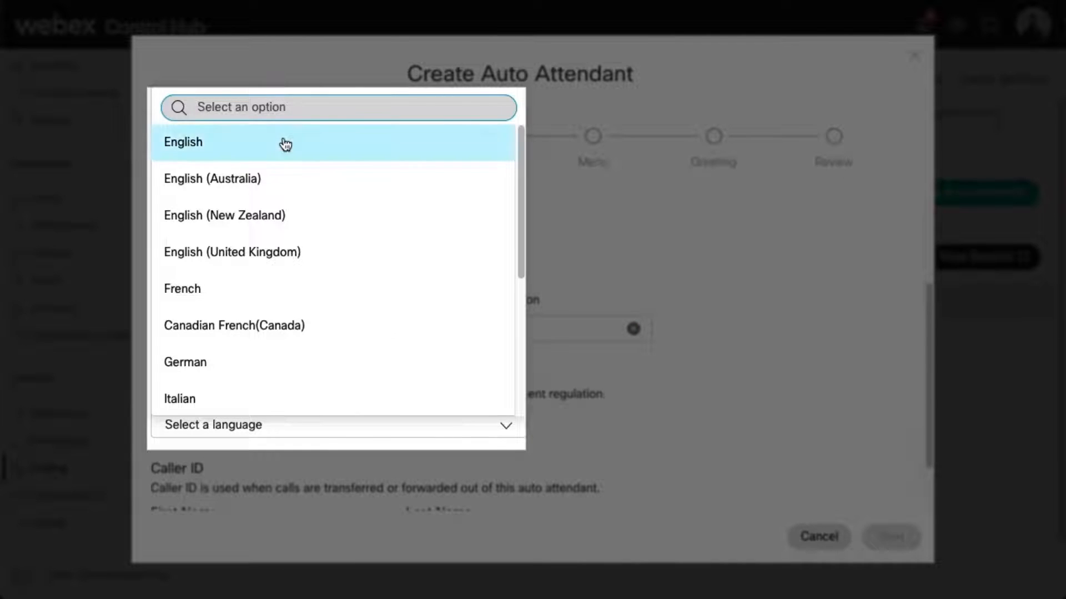
{"action": "left_click", "coordinate": [183, 142]}
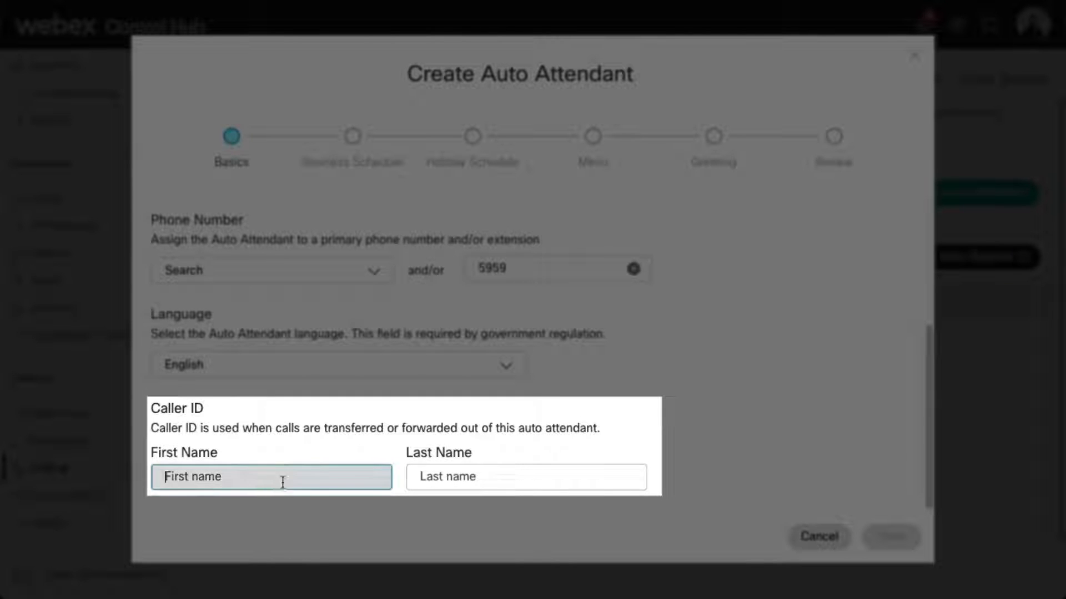
{"action": "type", "text": "Main"}
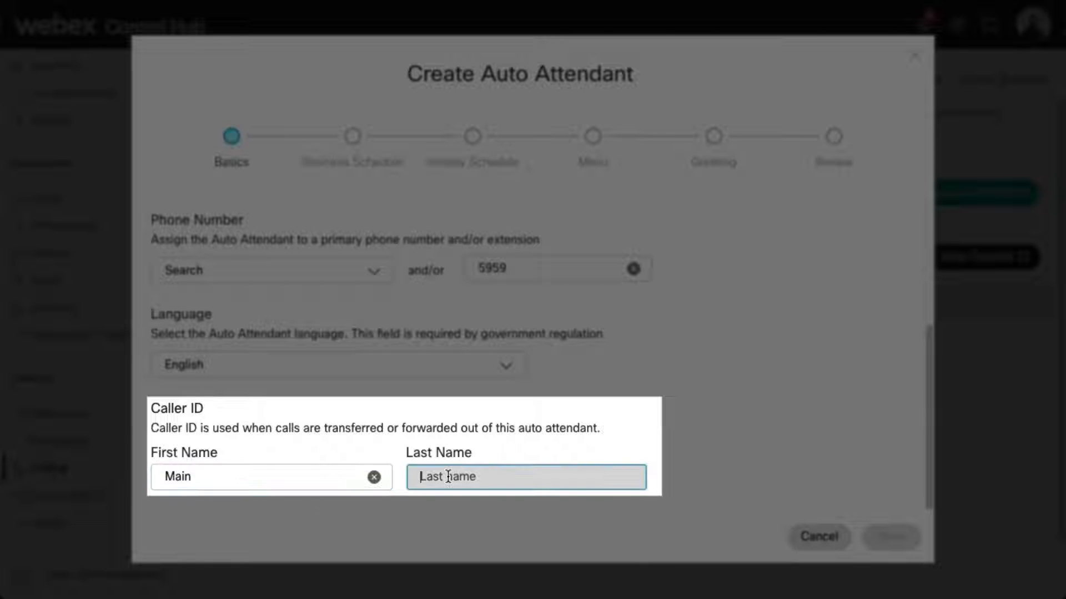
{"action": "type", "text": "Line"}
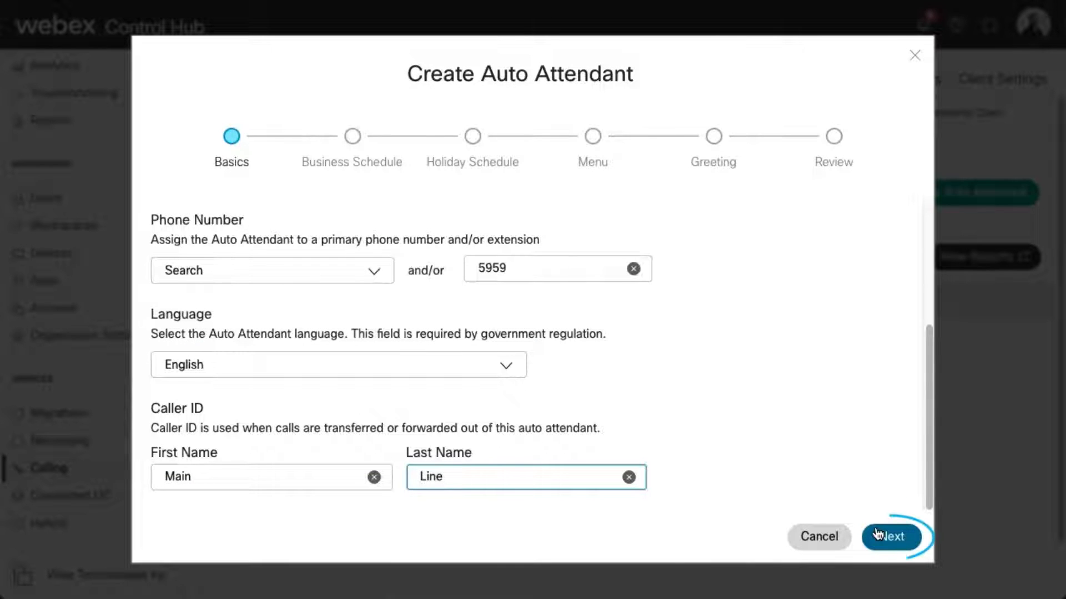
Step: Assign the existing AUTOATTENDANT-BUSINESS-HOURS schedule as business hours and advance to holidays
{"action": "left_click", "coordinate": [891, 536]}
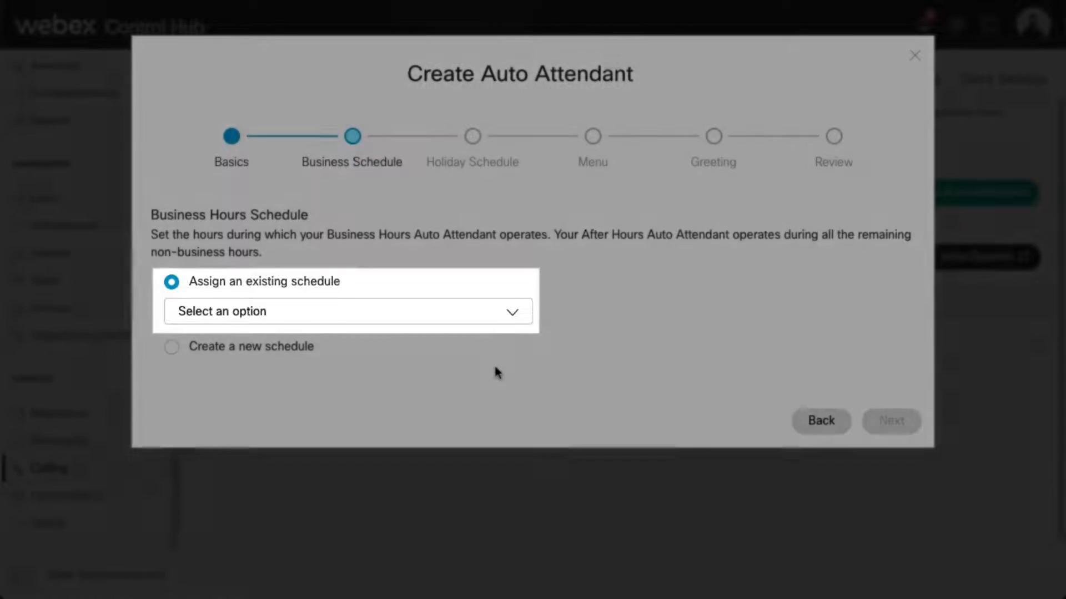
{"action": "left_click", "coordinate": [347, 312]}
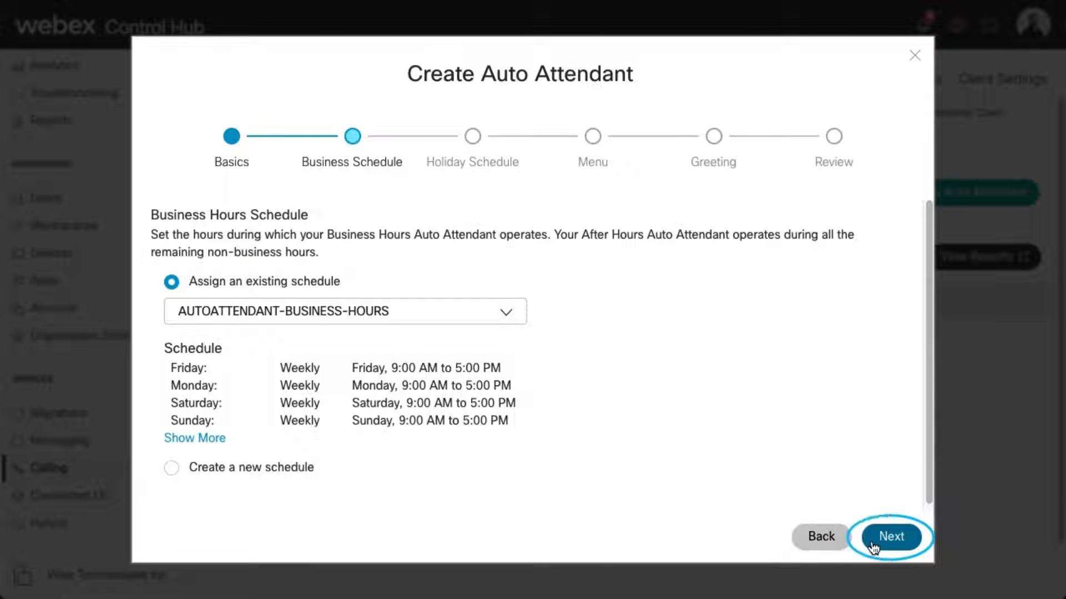
{"action": "left_click", "coordinate": [891, 536]}
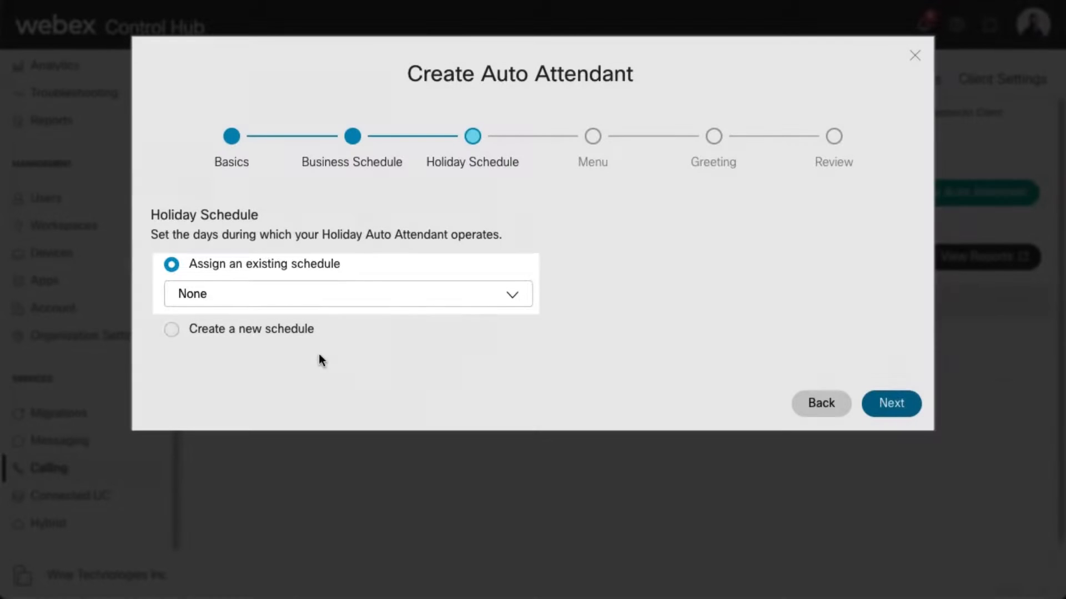
Step: Choose the existing AUTOATTENDANT-HOLIDAY schedule and advance to the Menu step
{"action": "left_click", "coordinate": [347, 293]}
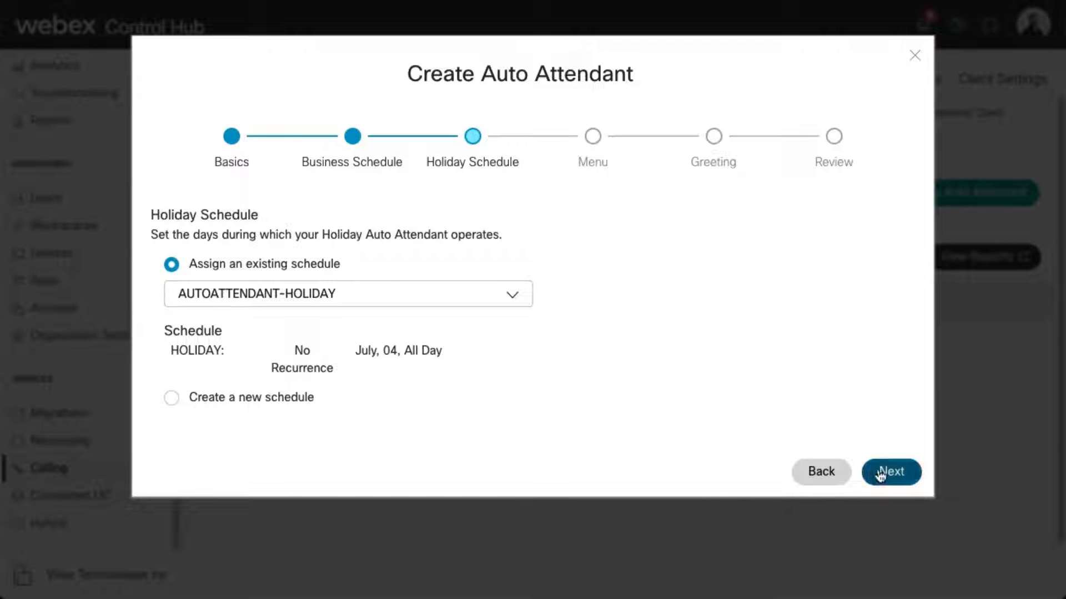
{"action": "left_click", "coordinate": [890, 472]}
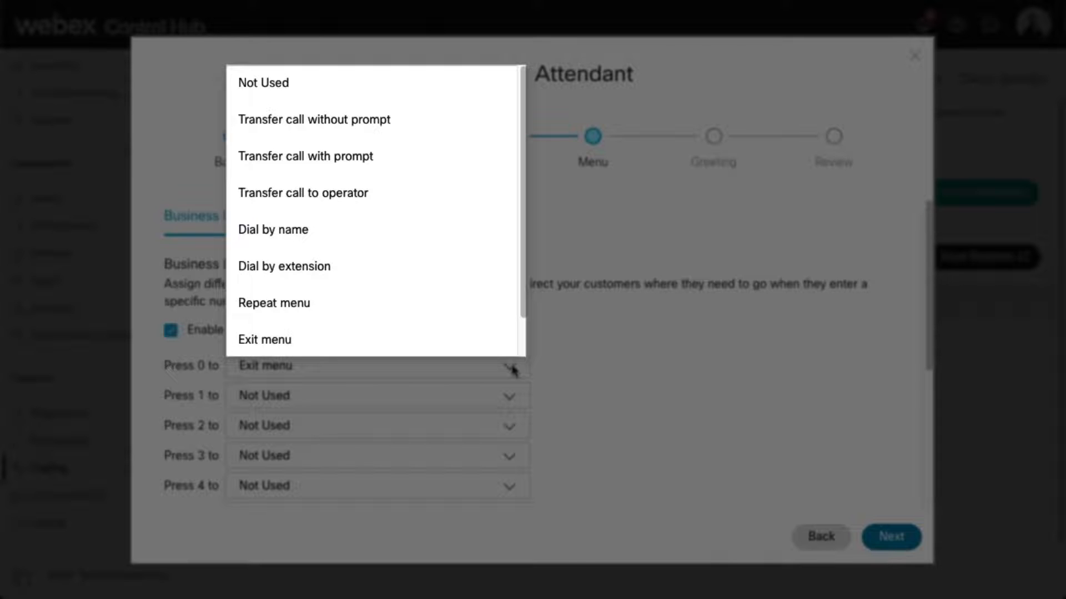
{"action": "mouse_move", "coordinate": [285, 266]}
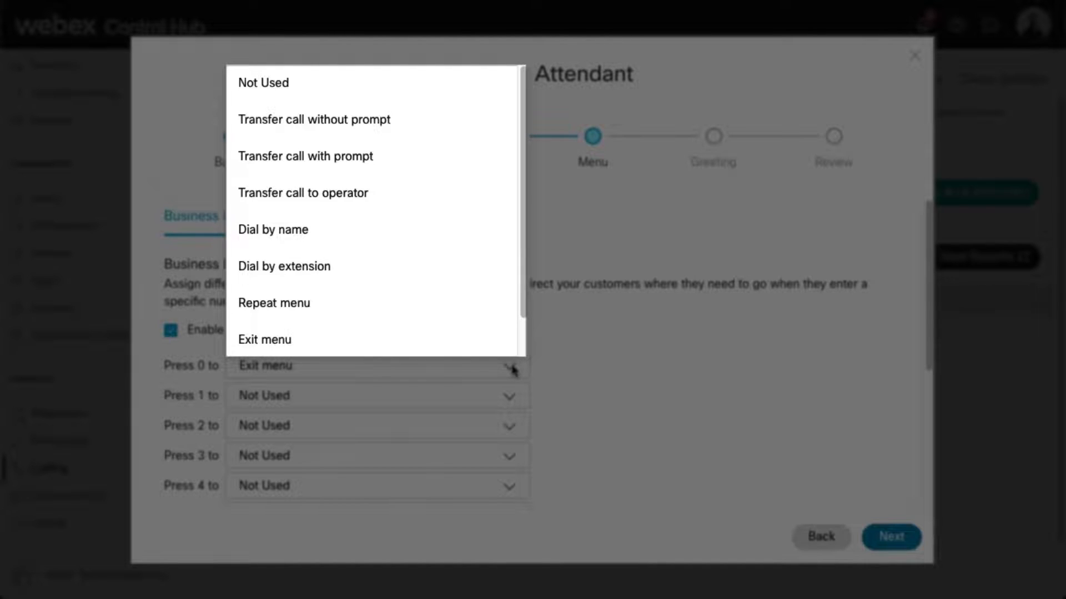
{"action": "mouse_move", "coordinate": [274, 303]}
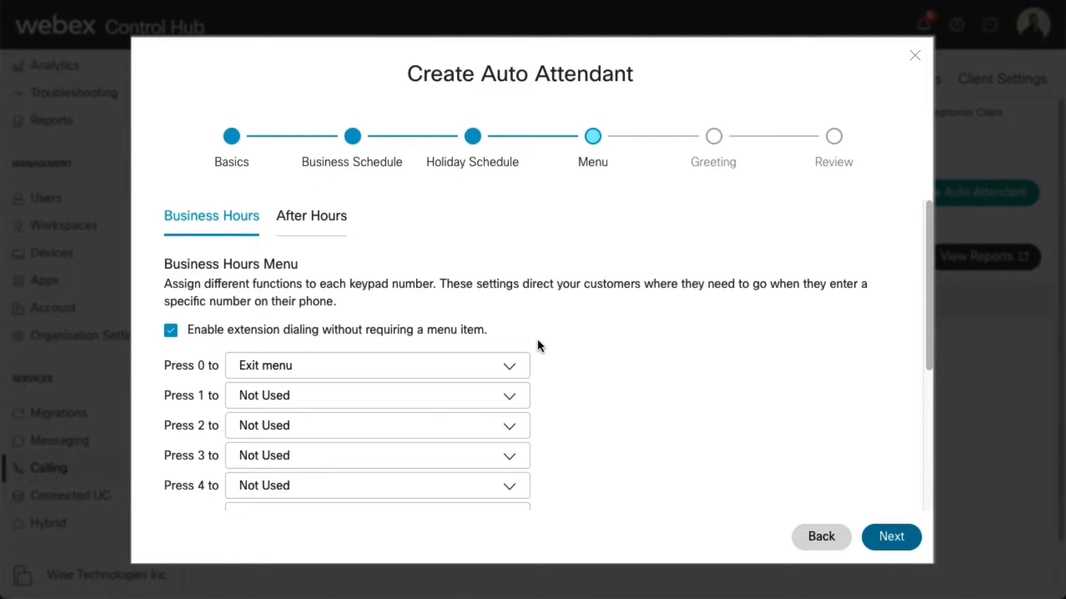
Step: Accept the business hours menu with key 0 set to Exit menu and advance to Greeting
{"action": "left_click", "coordinate": [891, 537]}
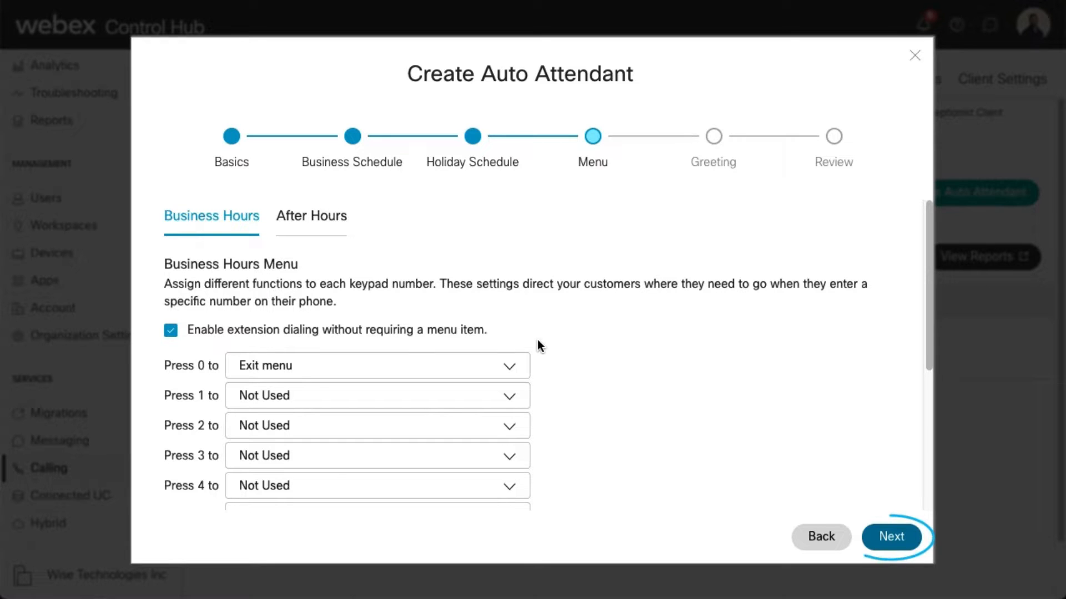
{"action": "mouse_move", "coordinate": [665, 401]}
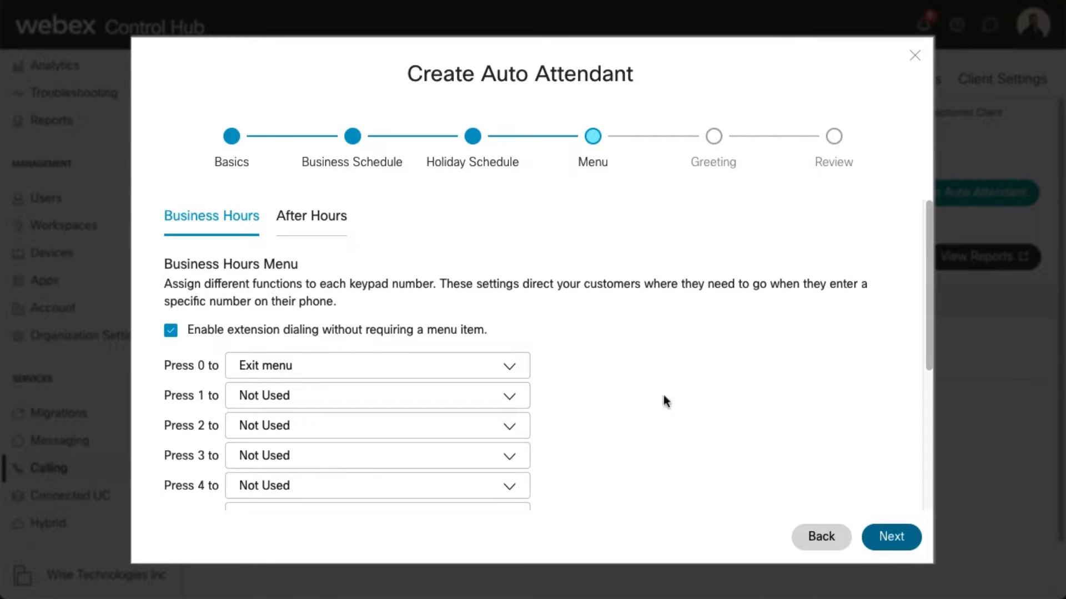
{"action": "left_click", "coordinate": [891, 536]}
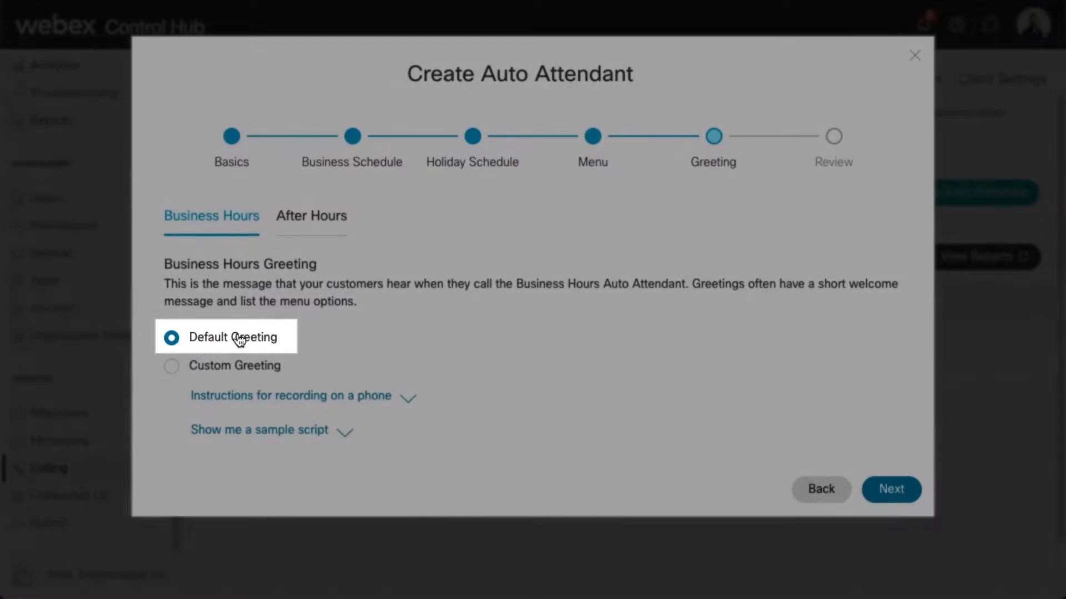
Step: Try Custom Greeting, revert to Default Greeting, and advance to Review
{"action": "left_click", "coordinate": [172, 366]}
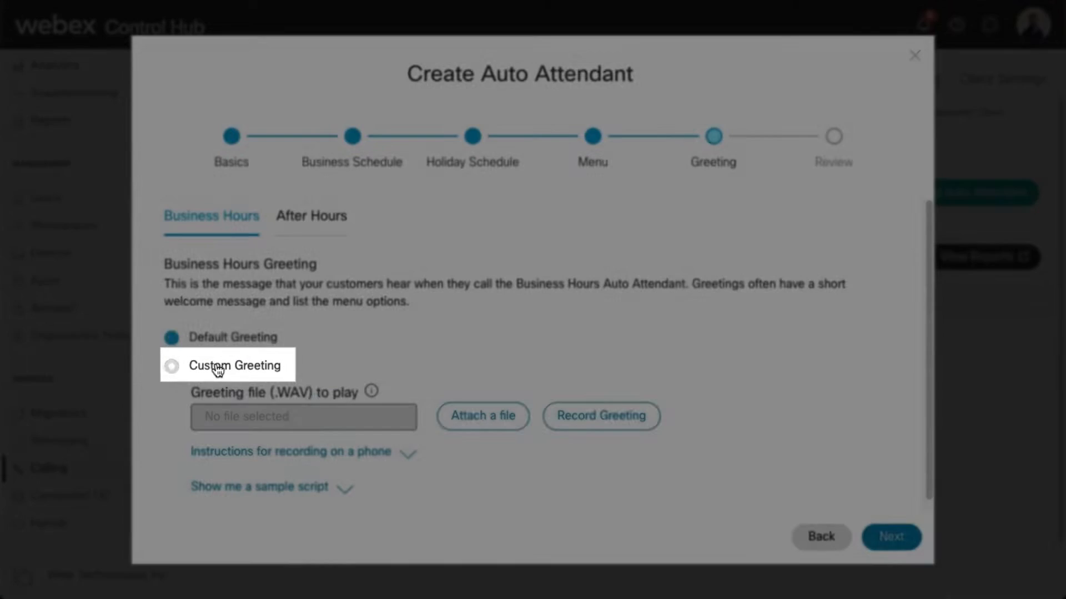
{"action": "left_click", "coordinate": [172, 366]}
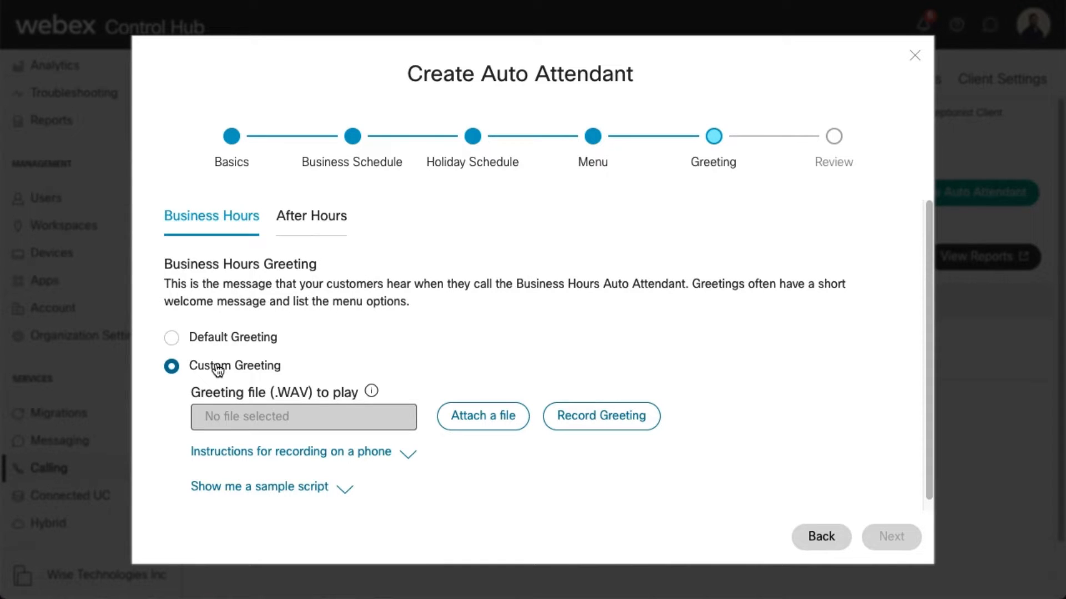
{"action": "left_click", "coordinate": [171, 337]}
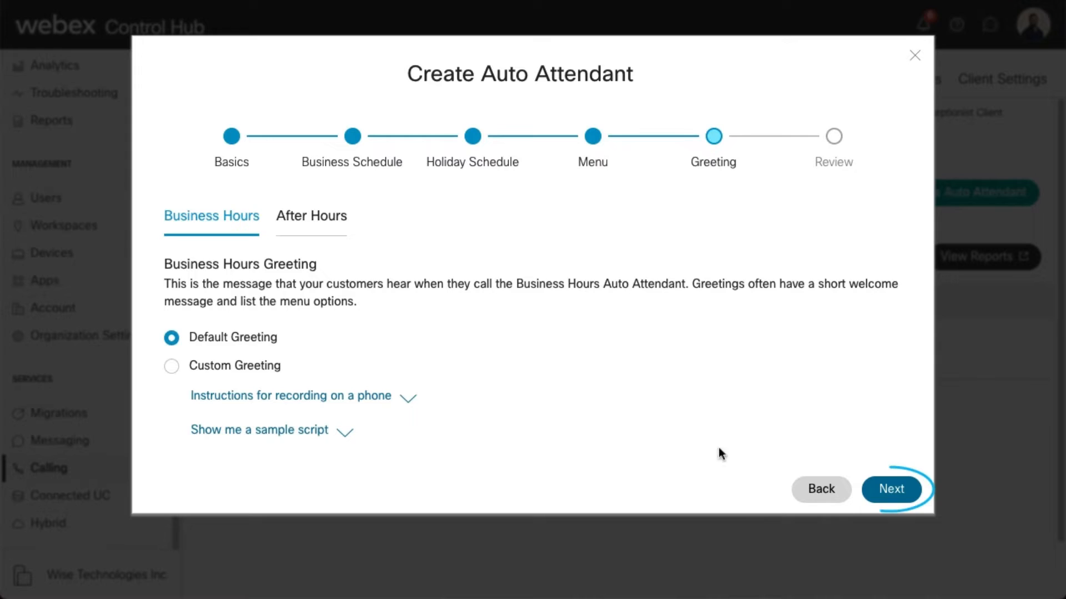
{"action": "left_click", "coordinate": [890, 489]}
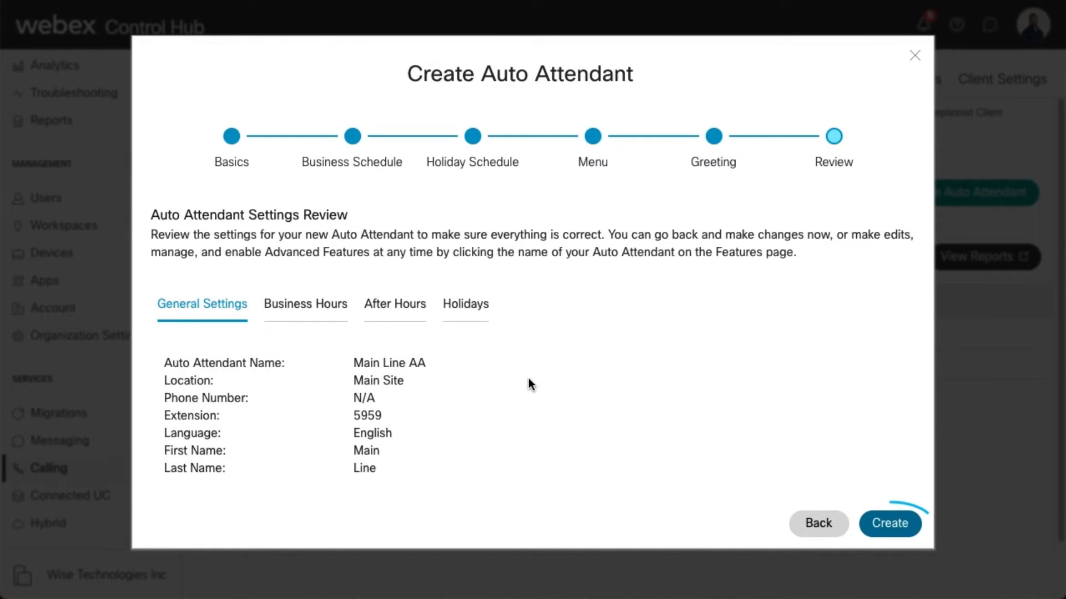
Step: Submit creation of the Main Line AA auto attendant from the Review step
{"action": "left_click", "coordinate": [890, 524]}
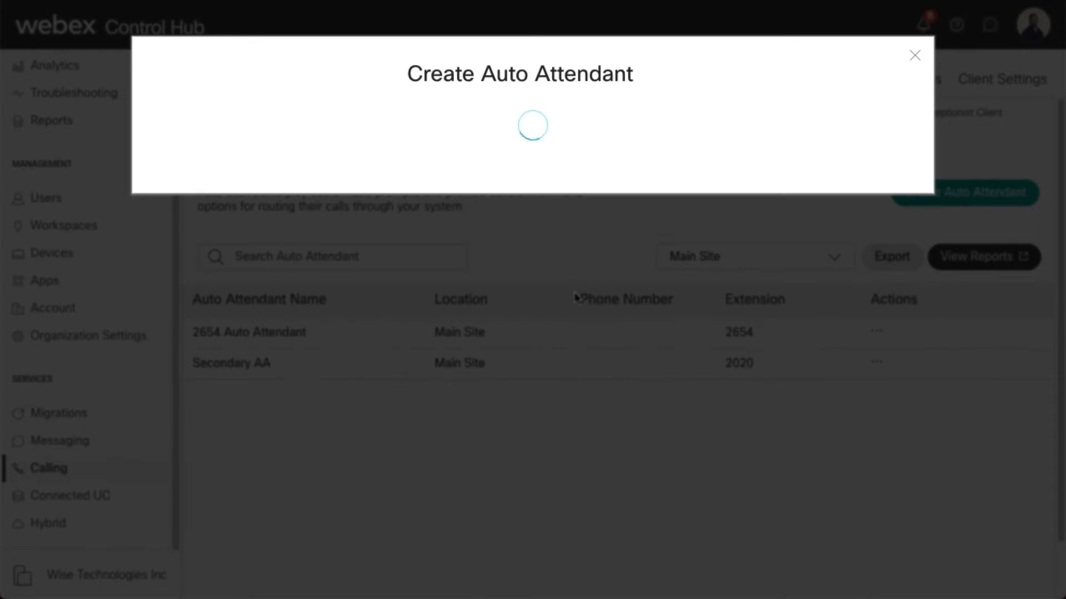